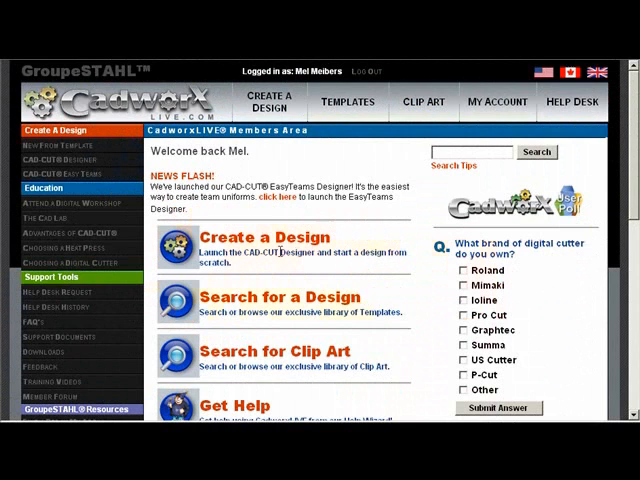
- Start creating a new design from the CadworX Live members page
left_click(262, 236)
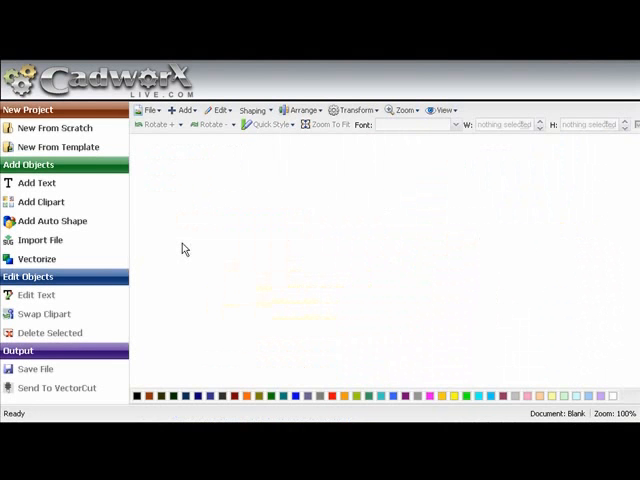
mouse_move(140, 190)
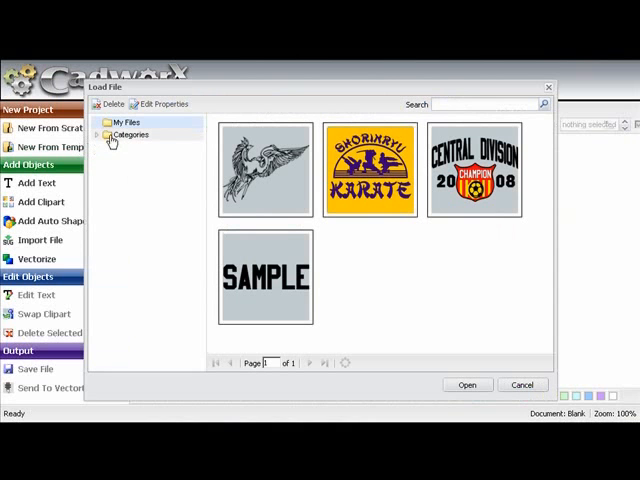
- Load the red Bulldogs swoosh template from Categories > Templates > Scriptfaces
left_click(106, 136)
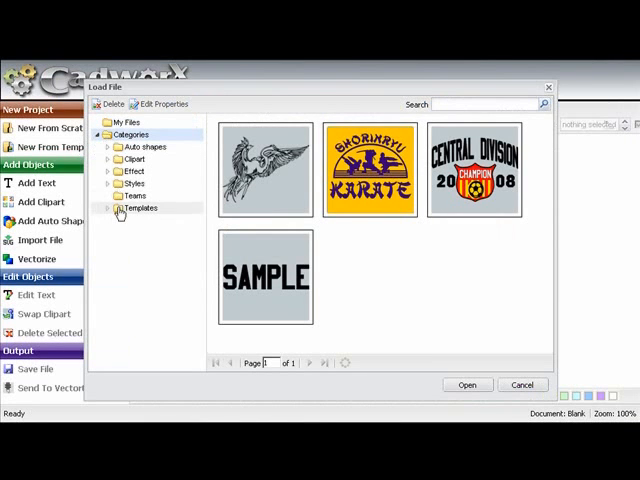
left_click(120, 208)
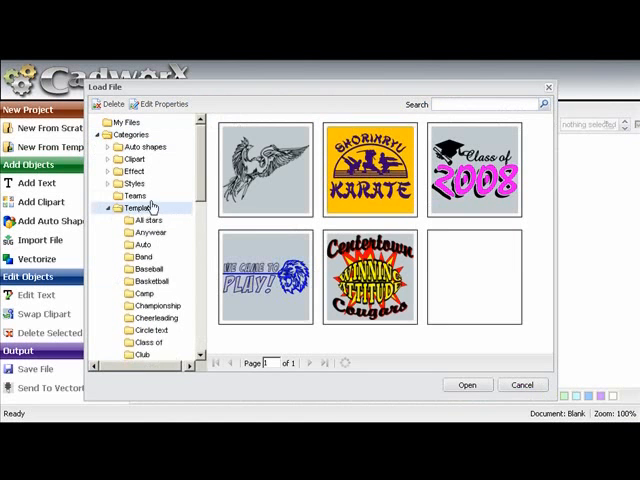
scroll("down", 3)
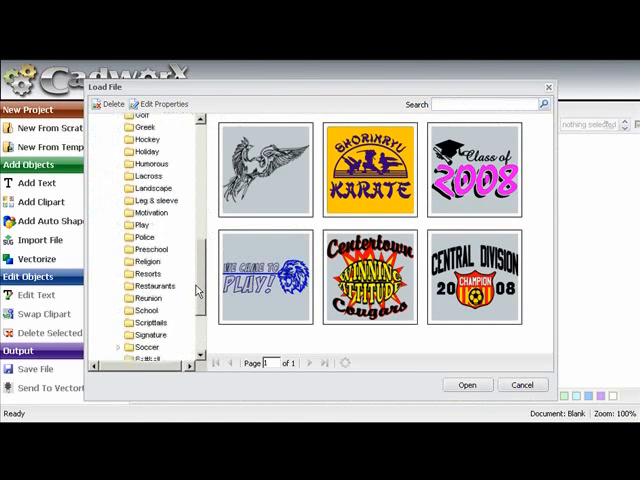
scroll("down", 3)
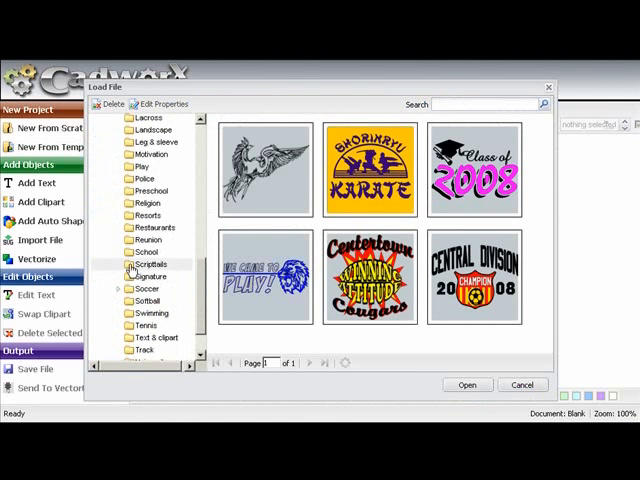
left_click(150, 264)
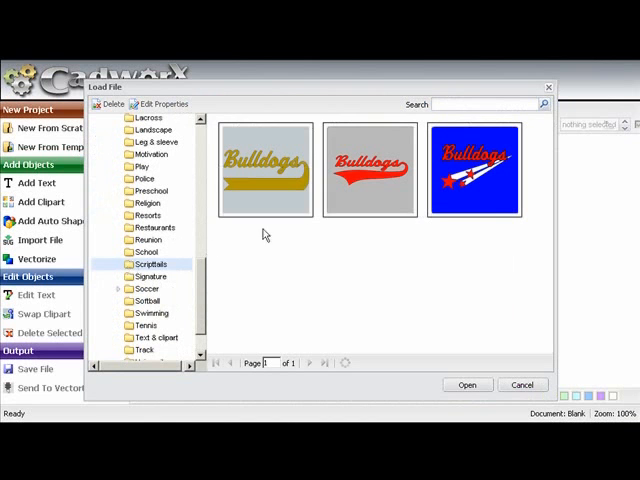
left_click(368, 168)
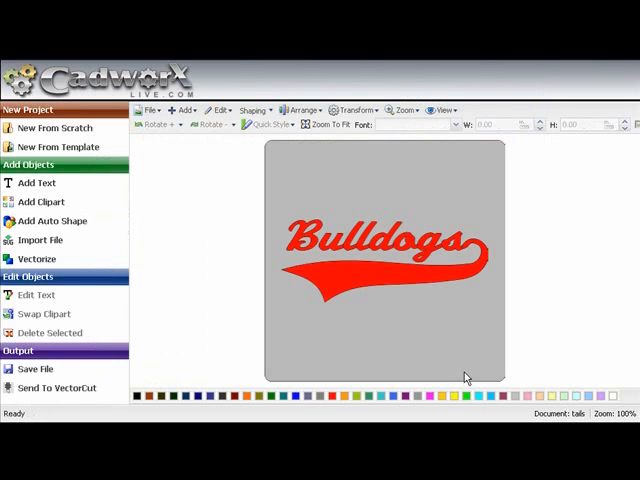
mouse_move(496, 312)
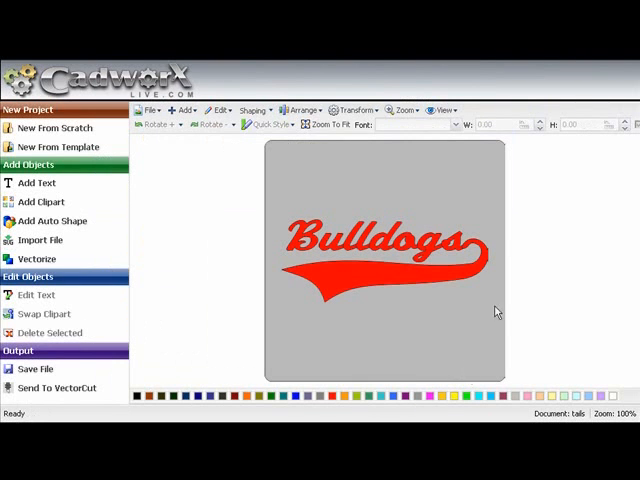
mouse_move(476, 162)
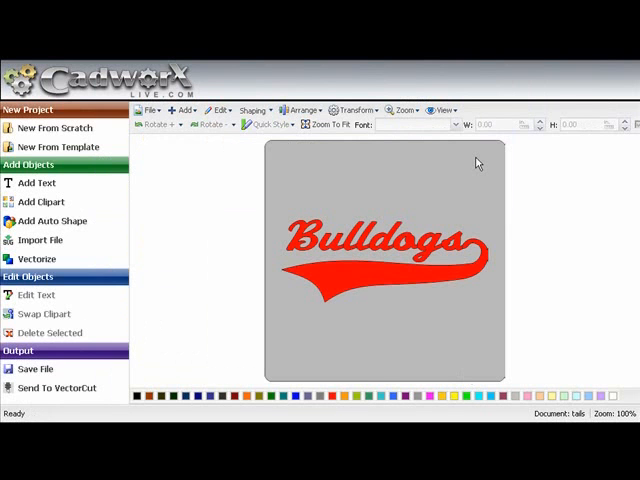
- Select the Bulldogs script lettering on the canvas for editing
left_click(384, 270)
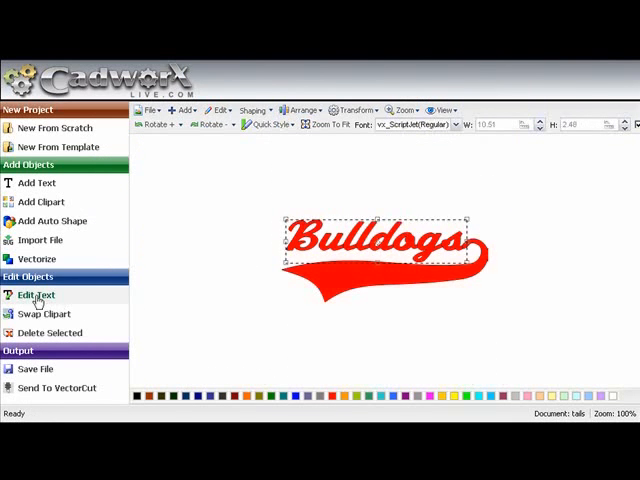
- Replace the lettering text 'Bulldogs' with 'Falcons' in the text editor
left_click(38, 296)
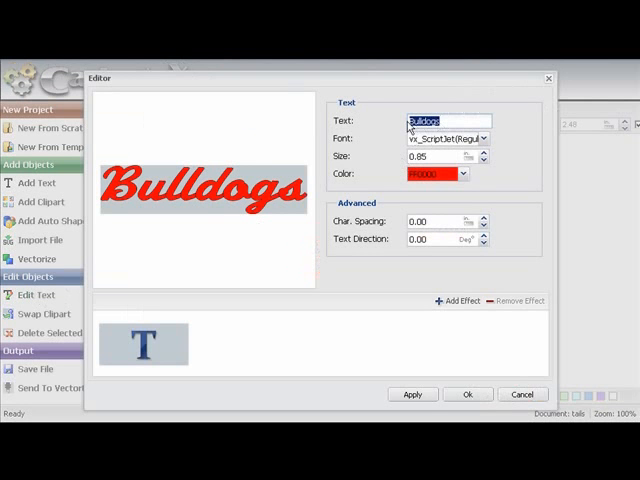
type("Falco")
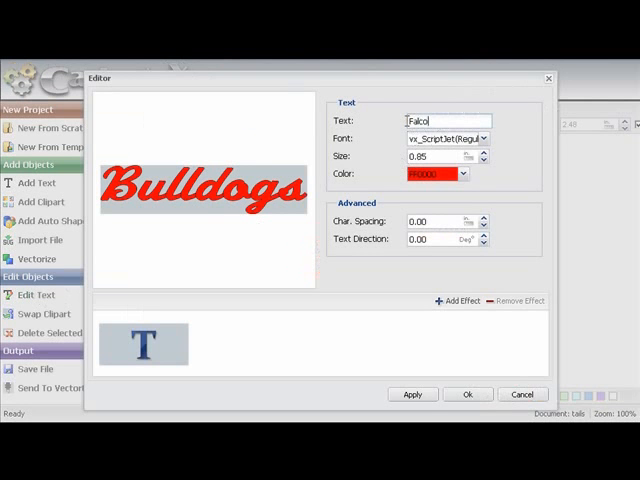
type("ns")
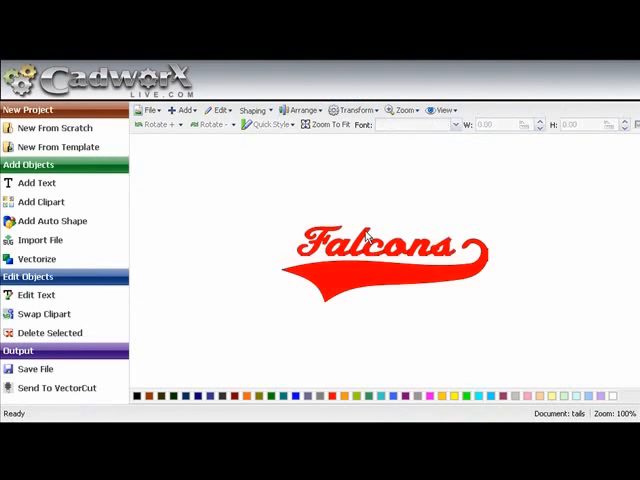
left_click(376, 246)
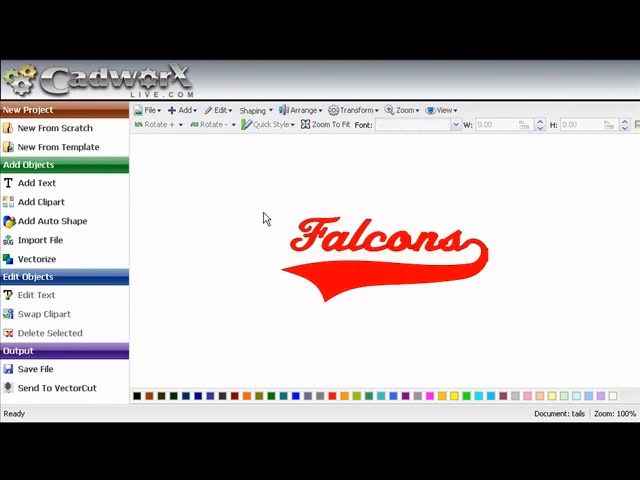
mouse_move(220, 216)
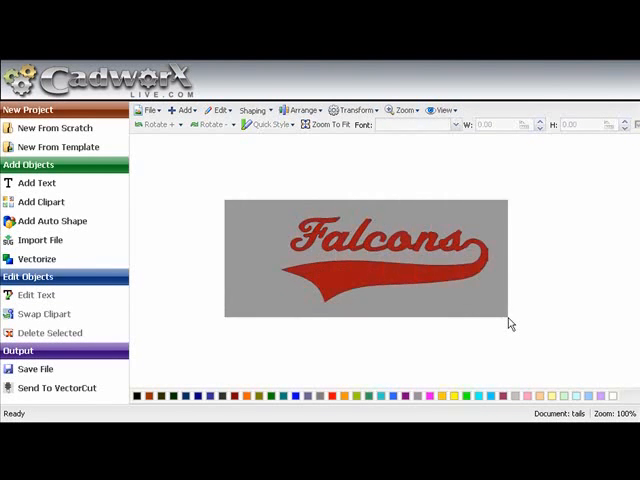
left_click(380, 250)
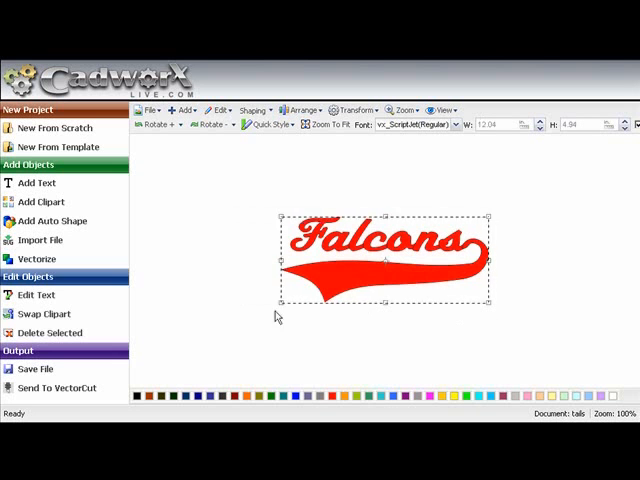
mouse_move(204, 176)
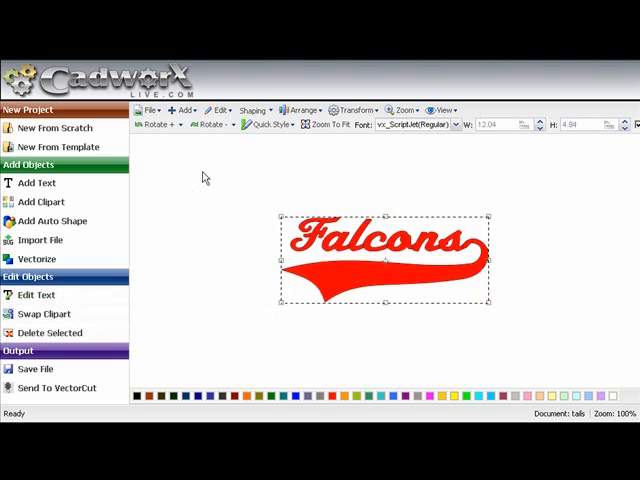
left_click(256, 110)
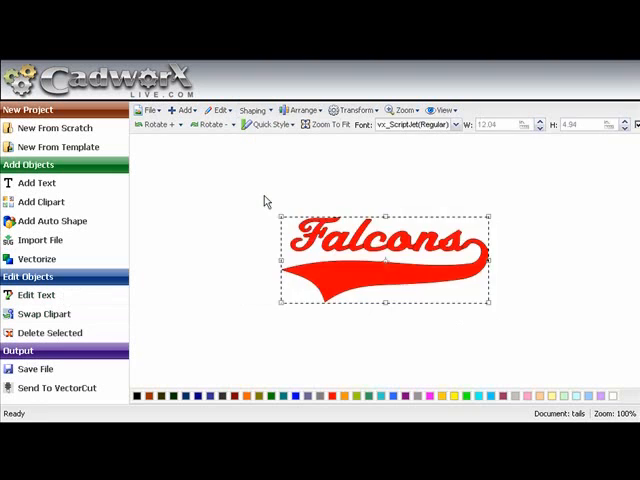
left_click(264, 196)
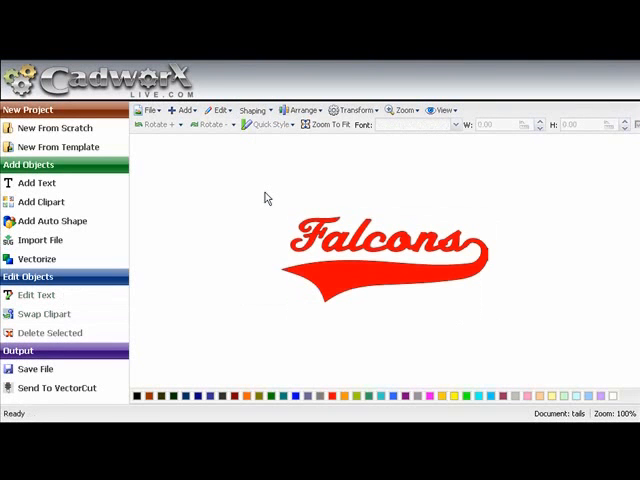
mouse_move(220, 198)
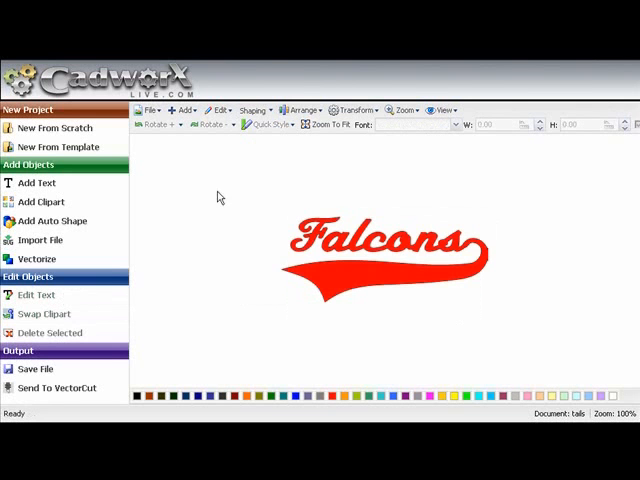
left_click(370, 244)
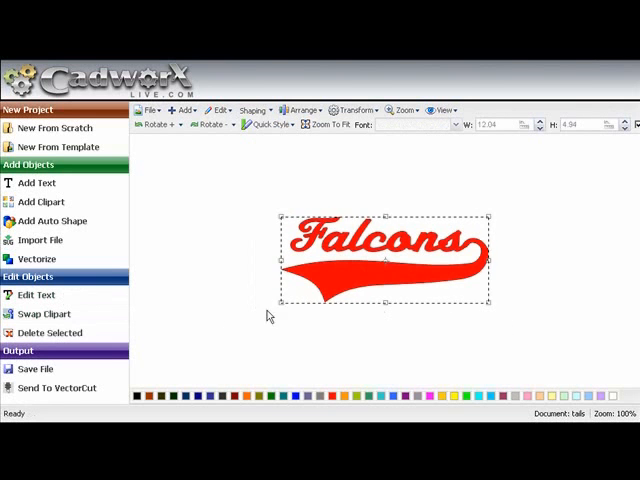
- Add a Split Front effect to the Falcons script in the effect editor
left_click(36, 294)
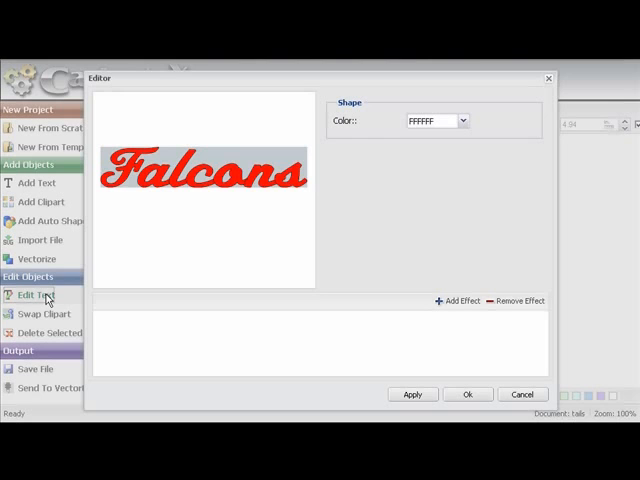
left_click(452, 300)
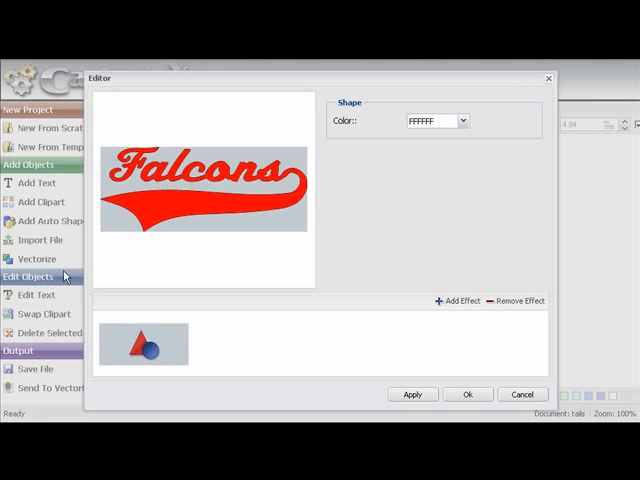
mouse_move(372, 284)
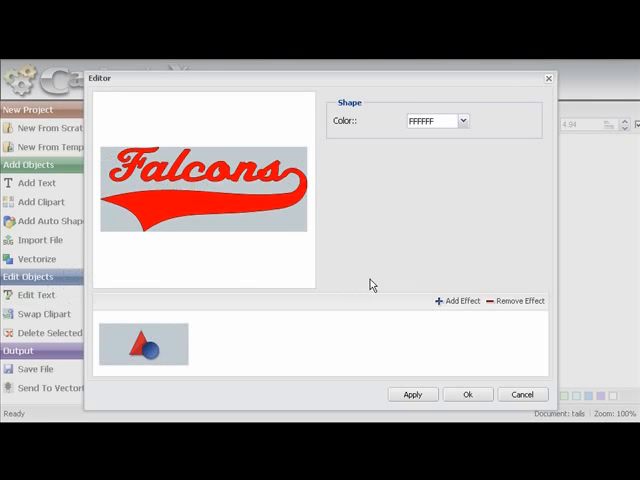
left_click(456, 300)
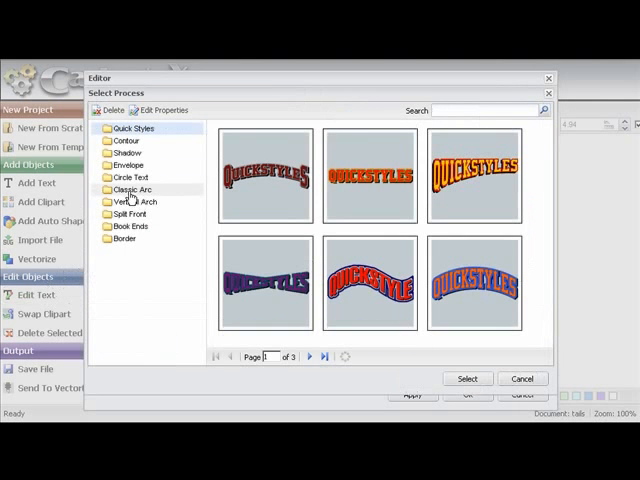
left_click(132, 214)
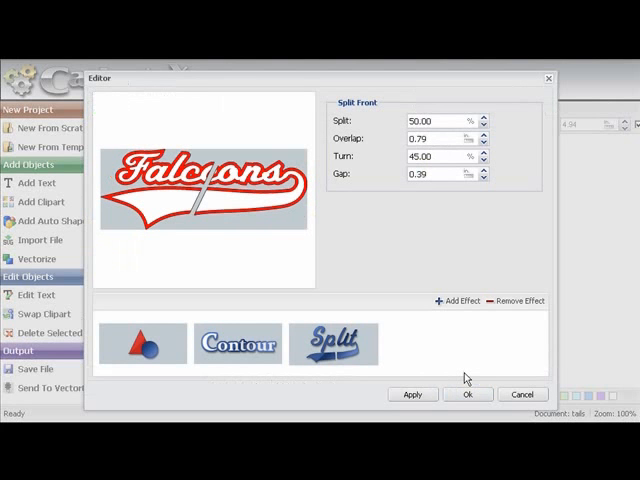
mouse_move(474, 316)
type("20")
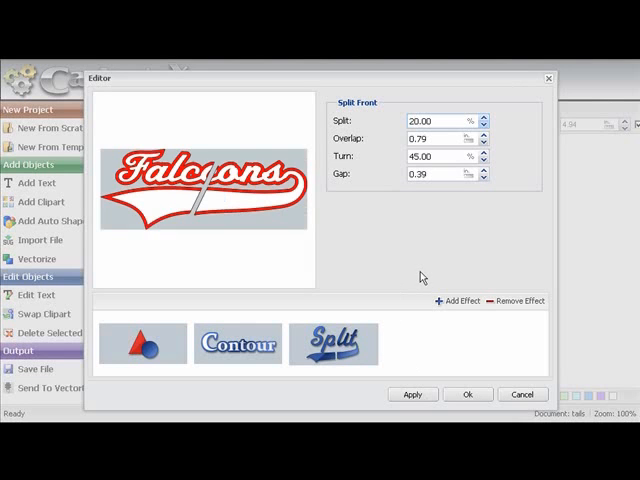
left_click(412, 394)
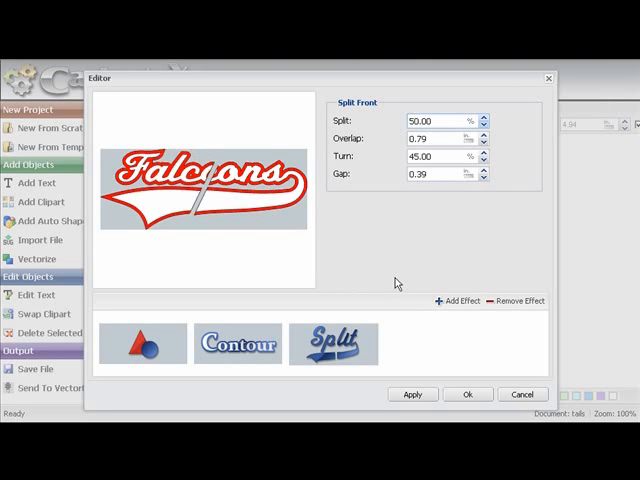
mouse_move(434, 196)
type("0.5")
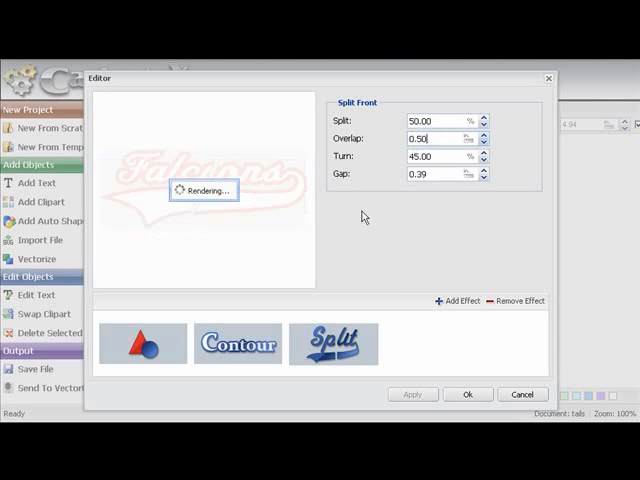
mouse_move(398, 290)
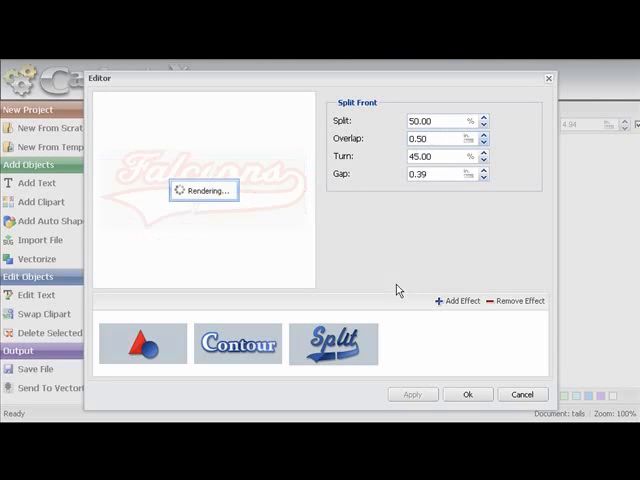
- Change the Split Front overlap from 0.79 to 0.50
left_click(430, 136)
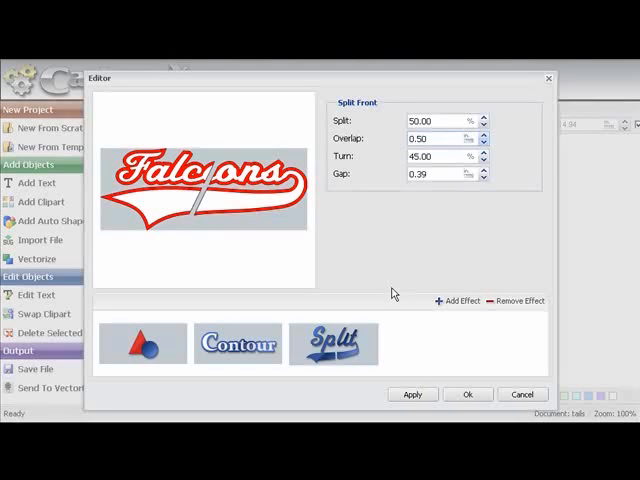
left_click(436, 138)
type("0")
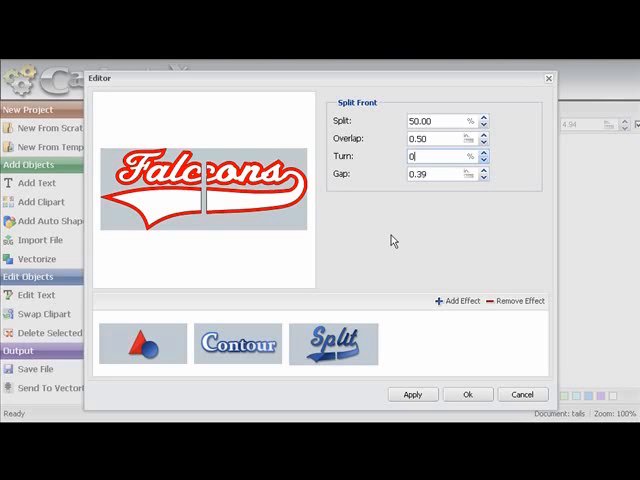
type("45")
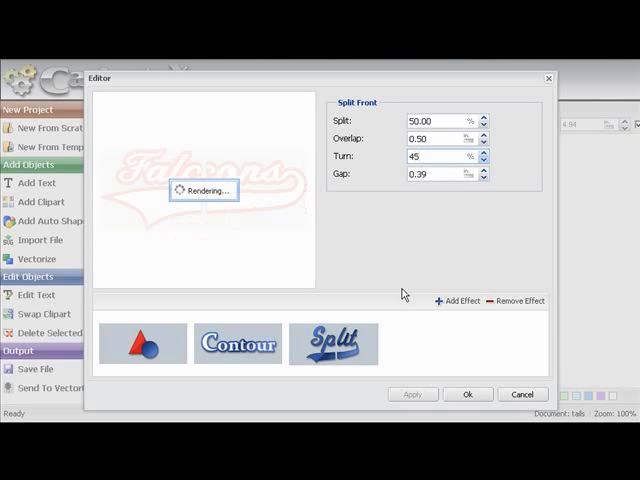
left_click(430, 156)
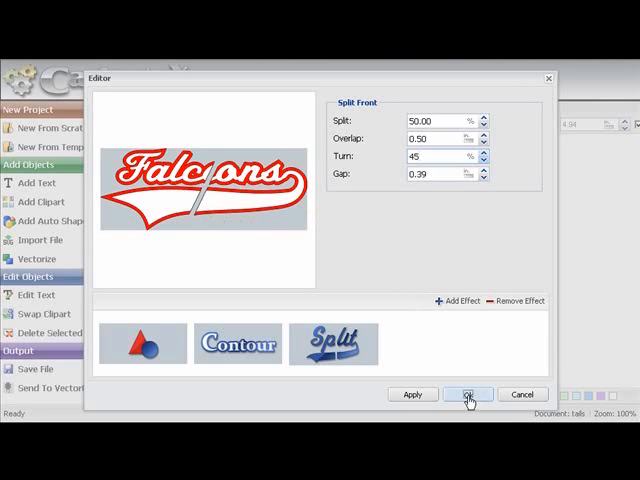
- Accept the split front settings and colour the Falcons script yellow
left_click(468, 394)
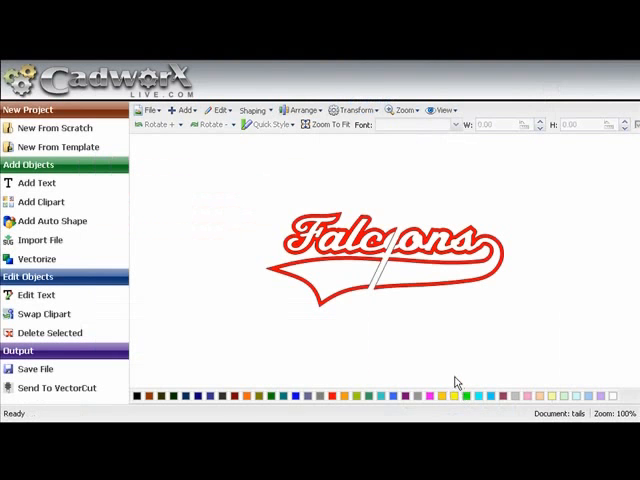
mouse_move(406, 328)
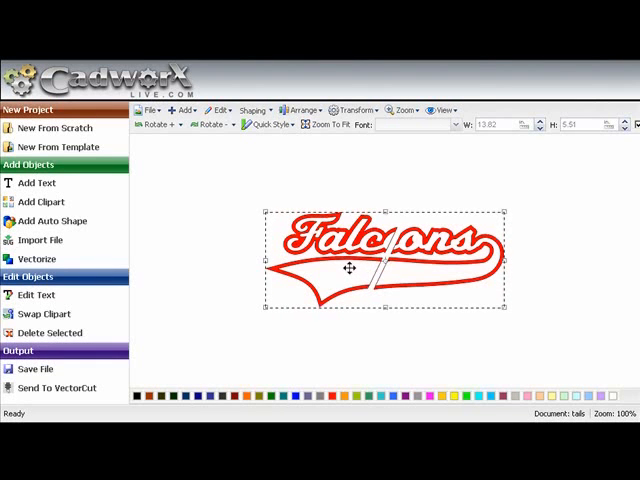
mouse_move(400, 334)
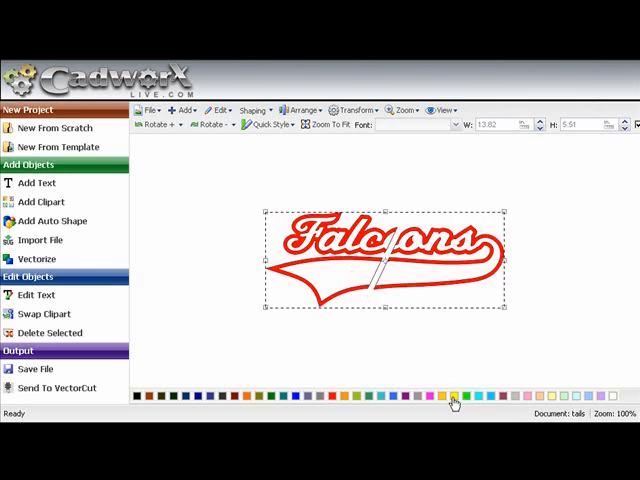
left_click(444, 400)
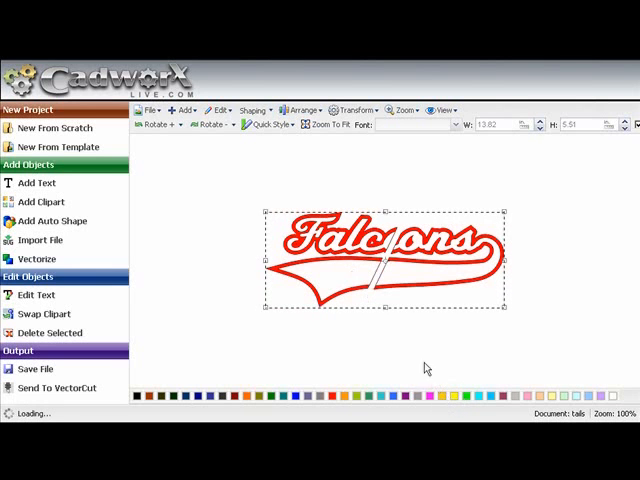
mouse_move(412, 348)
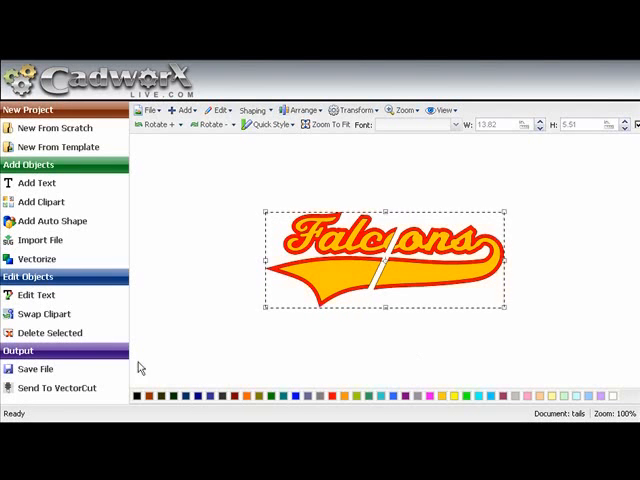
- Send the Falcons design to VectorCut and open the downloaded cut file
left_click(56, 388)
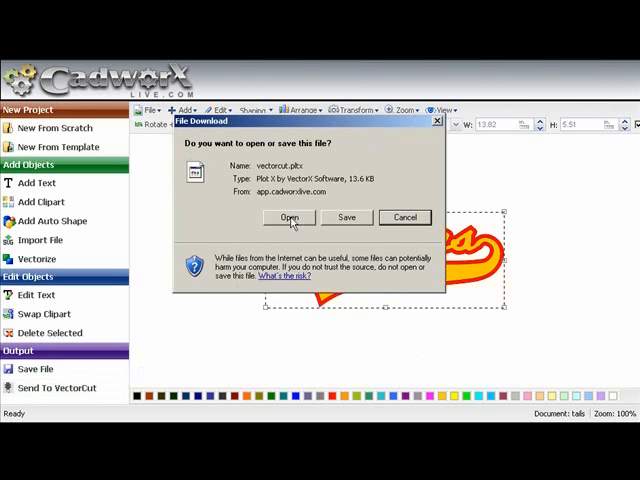
left_click(288, 218)
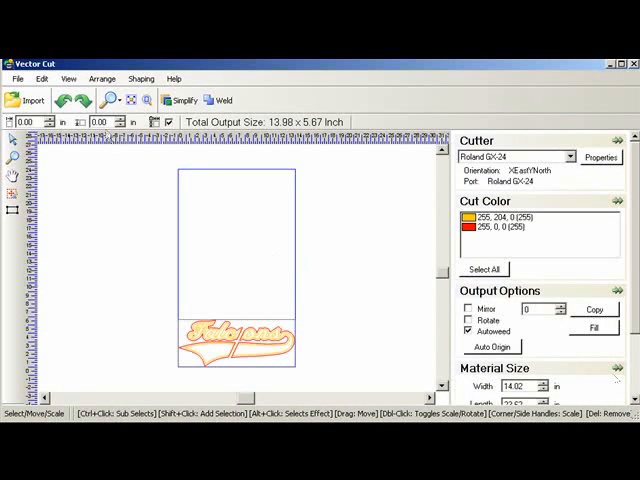
- Fit the whole Falcons design in the Vector Cut window
left_click(68, 78)
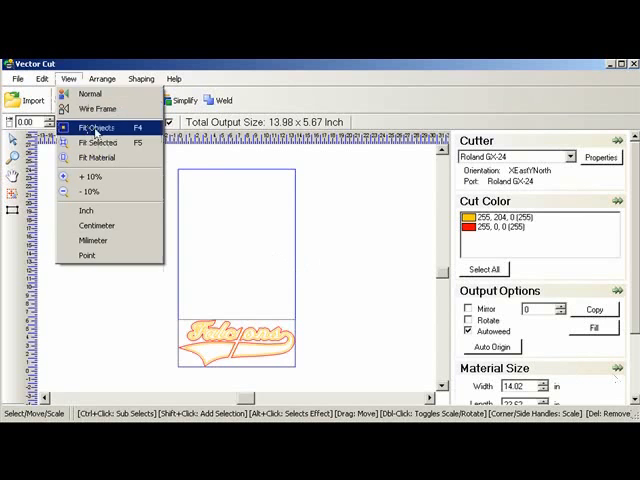
left_click(92, 128)
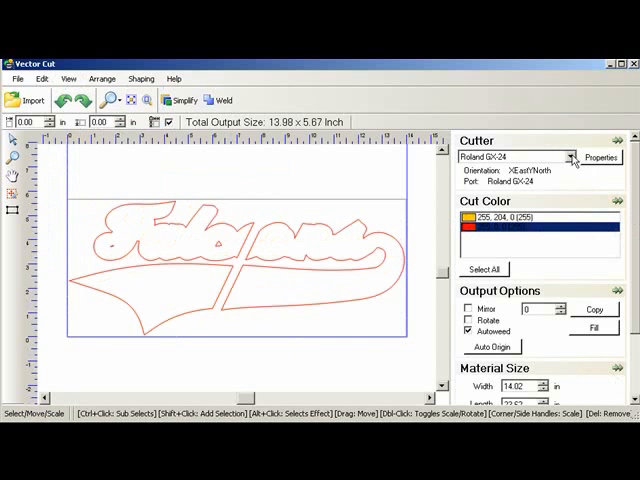
- Choose the Roland cutter and enable Mirror under Output Options
left_click(568, 156)
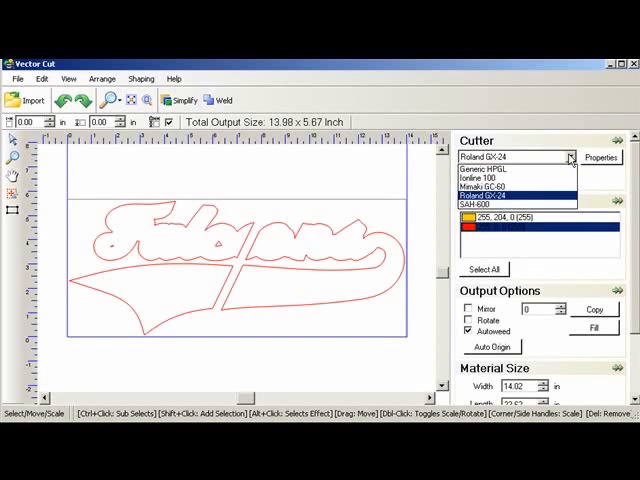
left_click(512, 196)
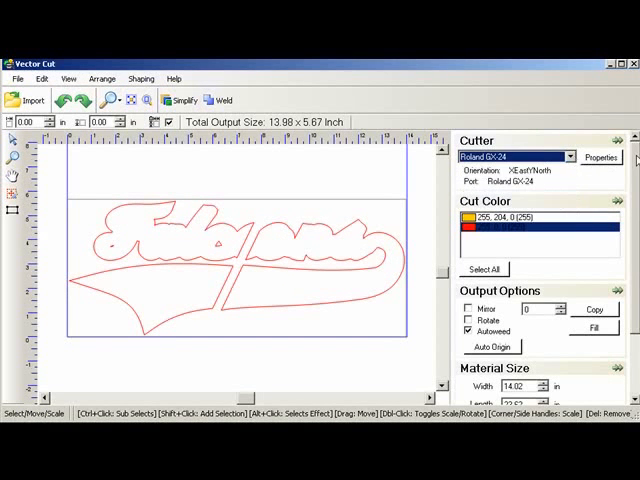
scroll("down", 3)
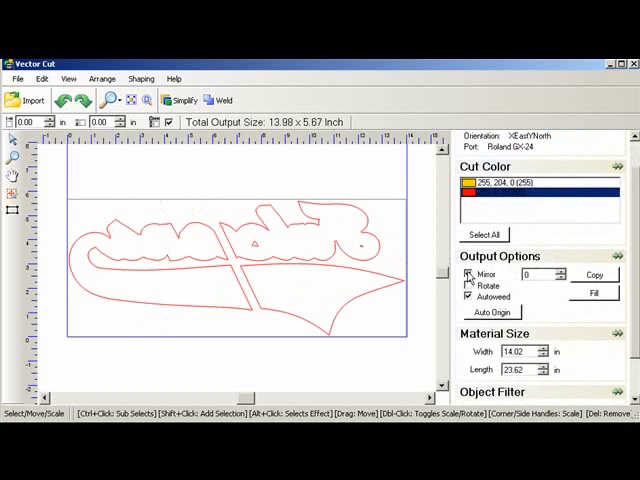
left_click(468, 274)
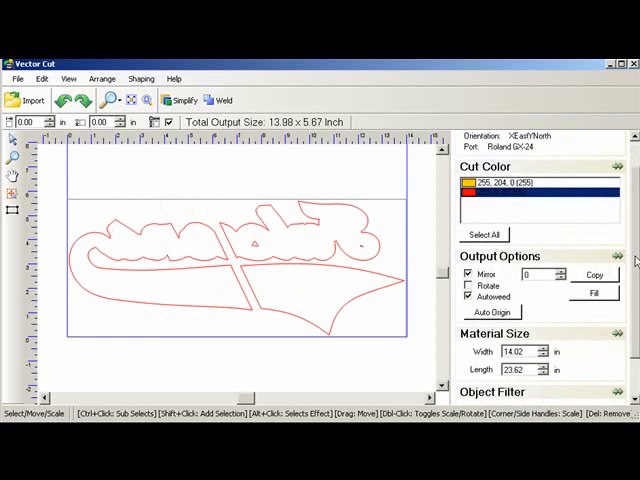
scroll("down", 3)
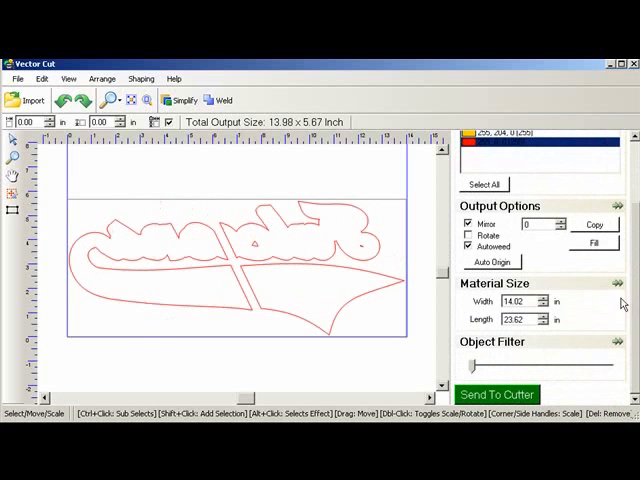
mouse_move(424, 336)
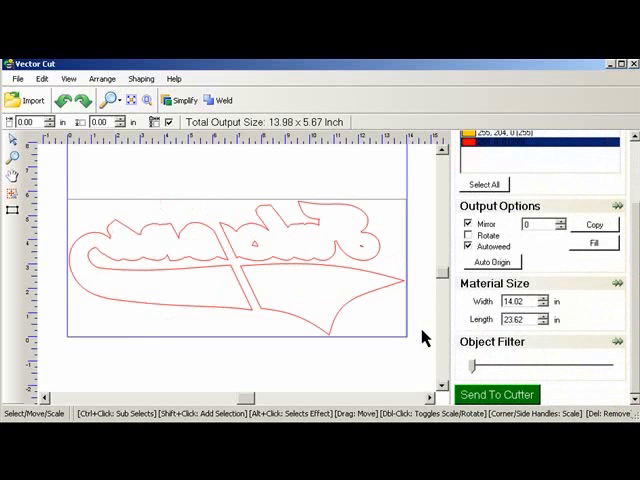